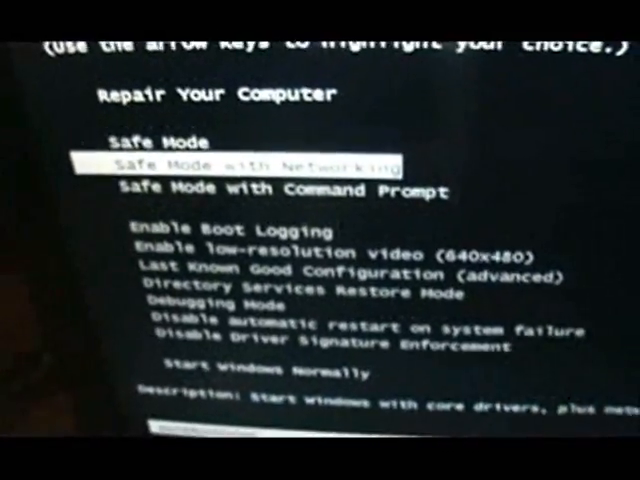
# Step: Highlight Safe Mode in Advanced Boot Options and start Windows with it
pyautogui.press('up')
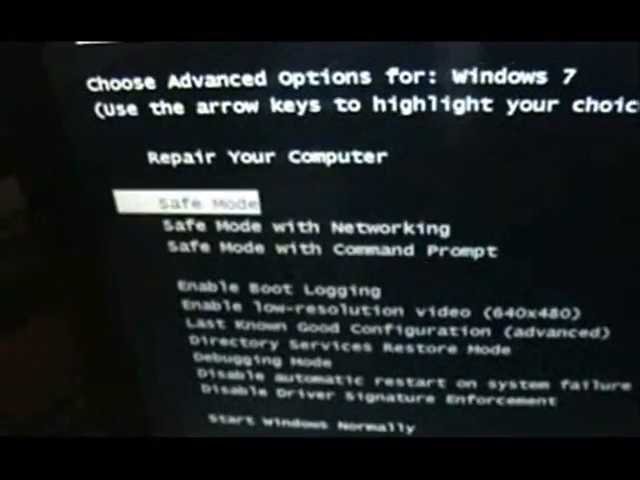
pyautogui.press('Down')
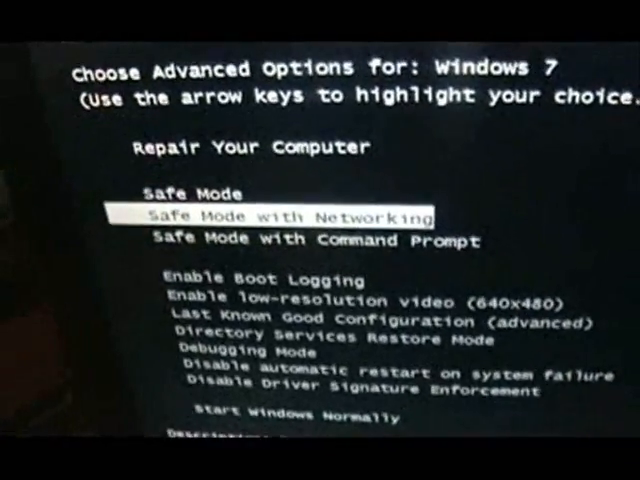
pyautogui.press('up')
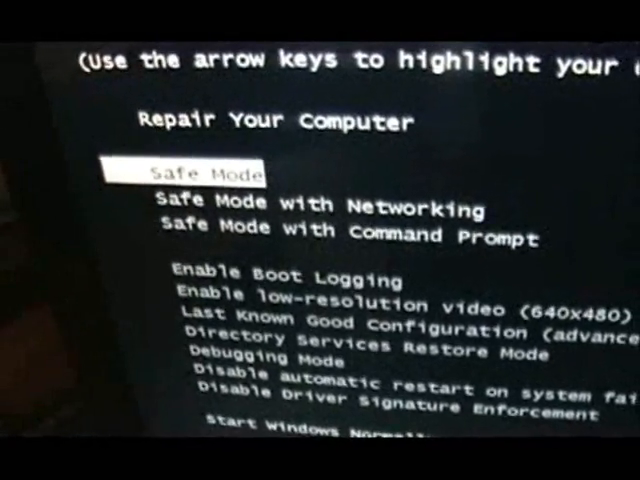
pyautogui.press('Return')
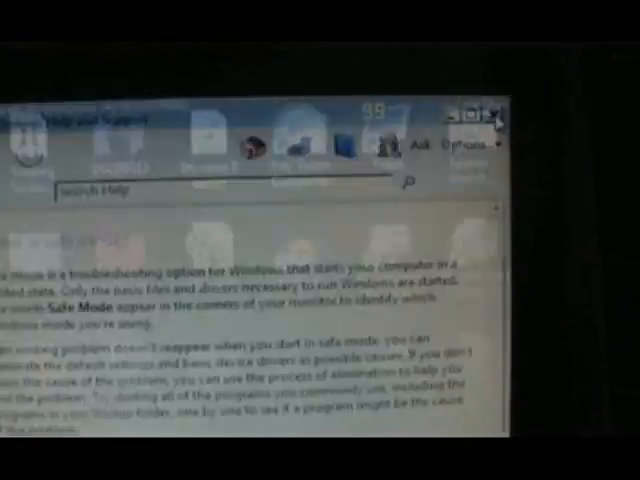
# Step: Close the Windows Help and Support window about Safe Mode
pyautogui.click(496, 110)
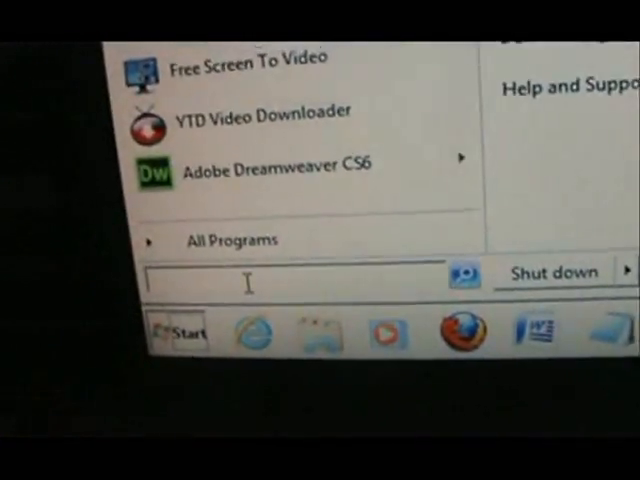
# Step: Search the Start menu for 'system' and launch System Restore from the results
pyautogui.write('sys')
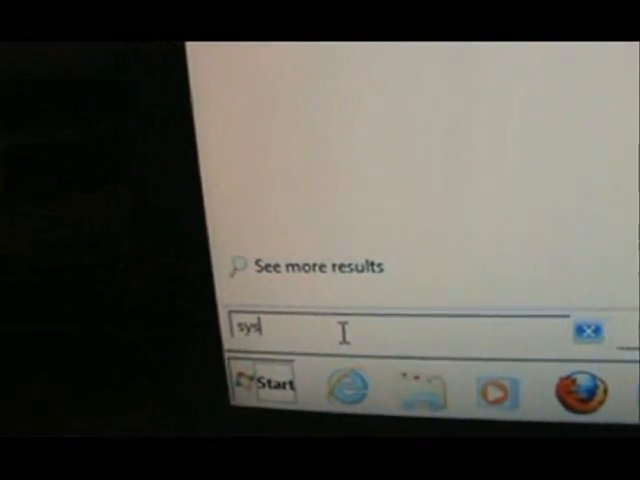
pyautogui.write('tem')
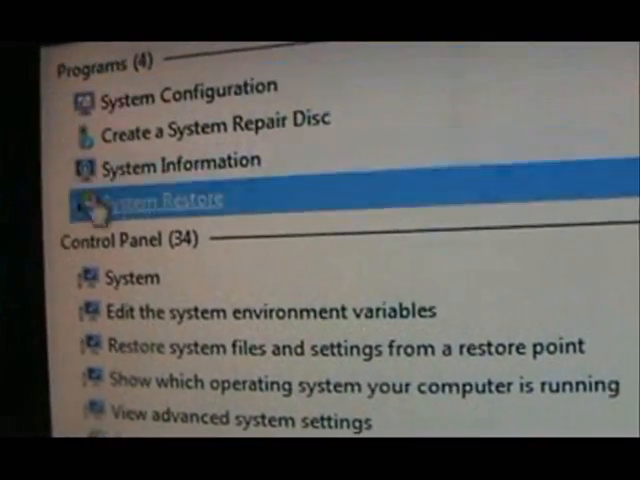
pyautogui.click(156, 196)
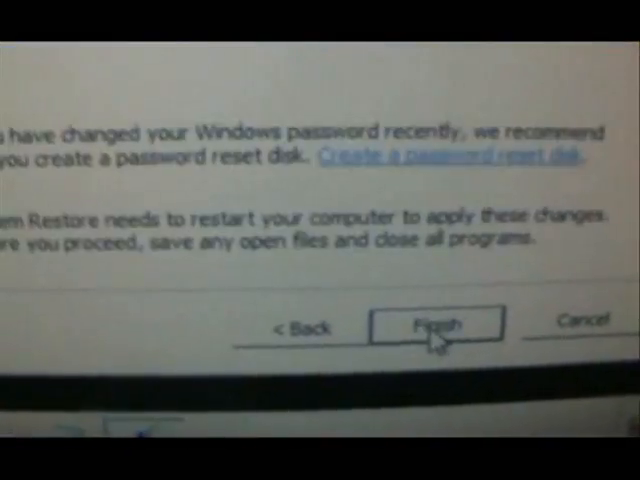
# Step: Advance the wizard to the confirmation page for the 11/4/2012 3:05:02 AM restore point on C:
pyautogui.click(424, 326)
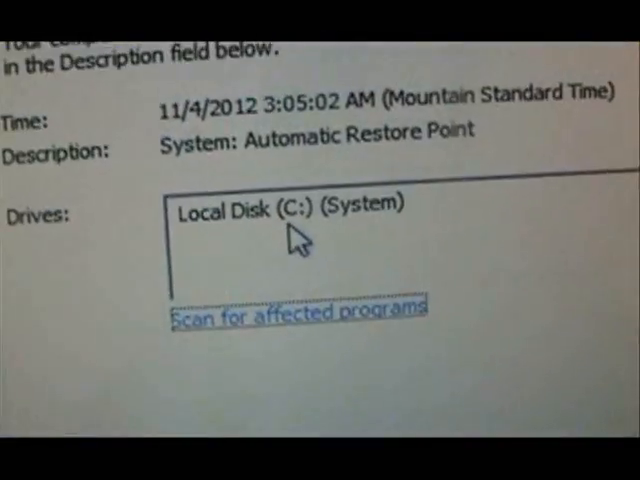